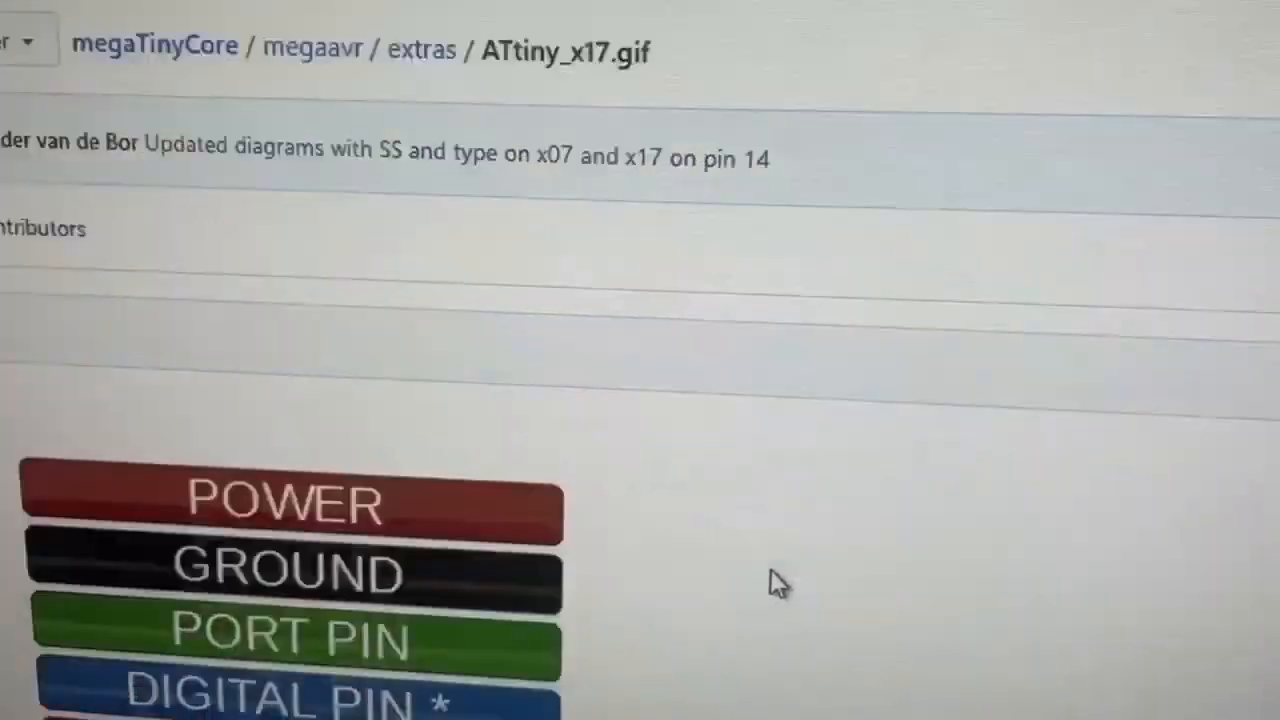
scroll("down", 3)
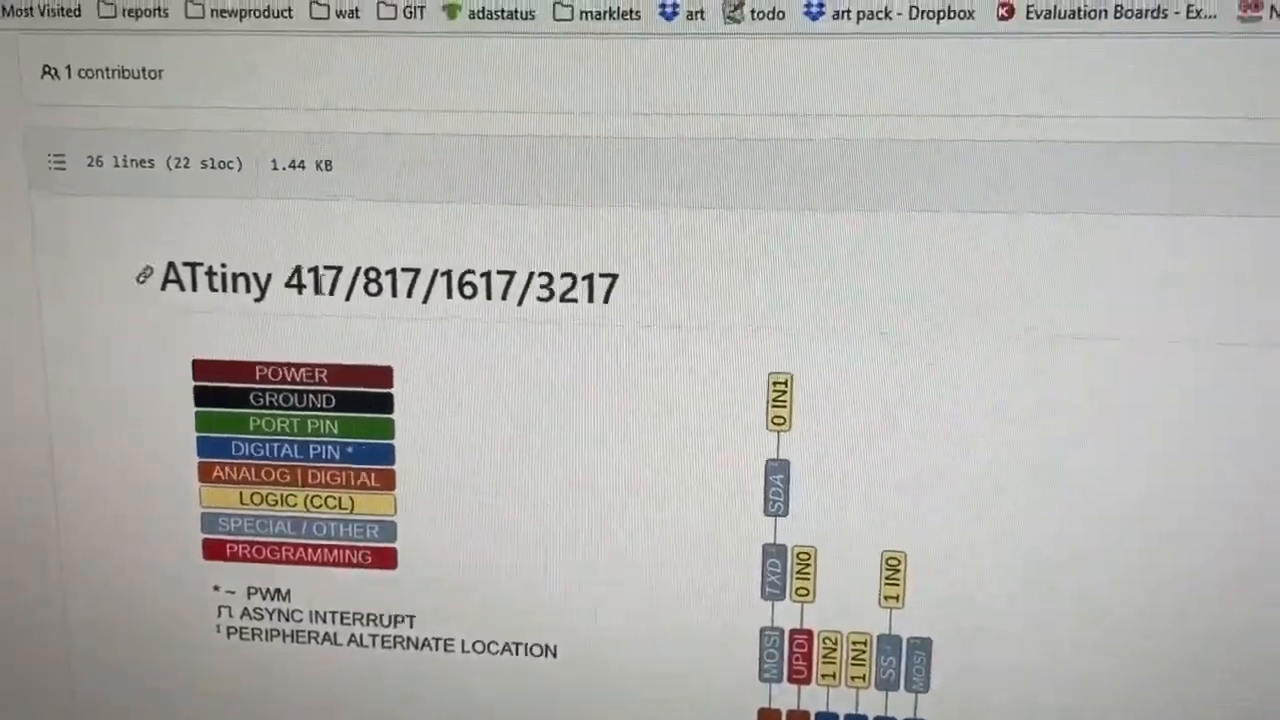
scroll("down", 3)
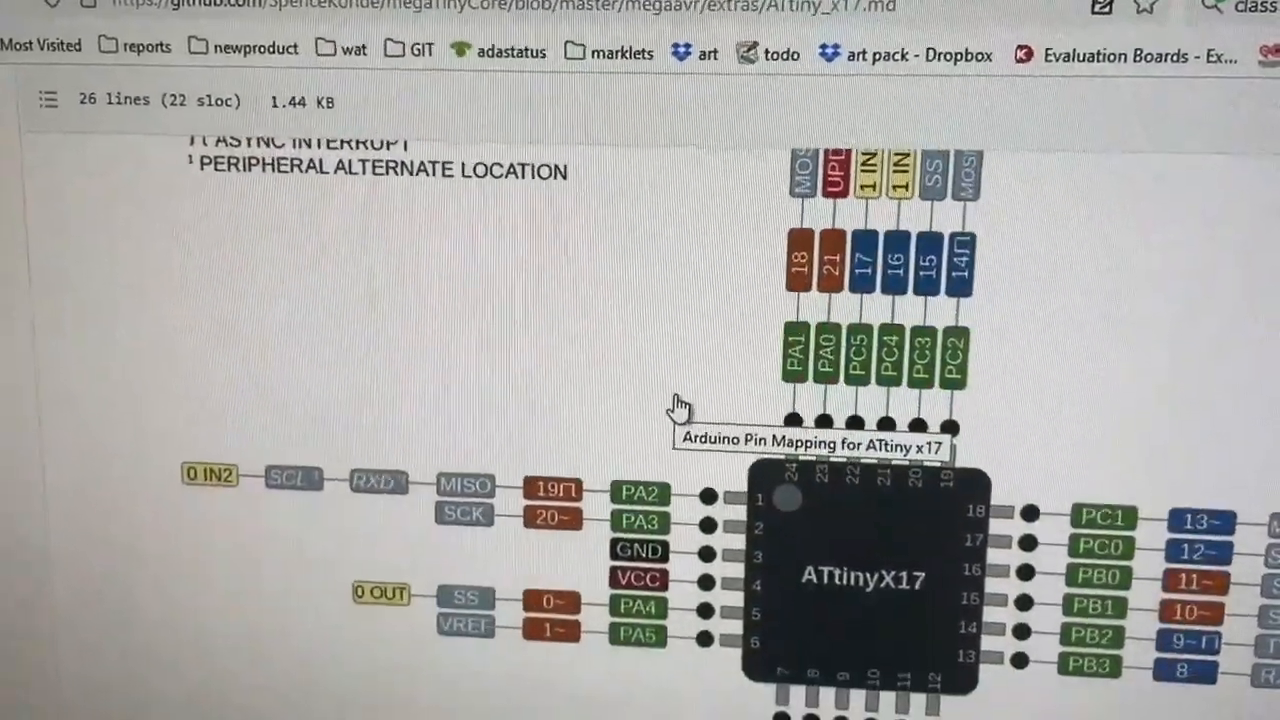